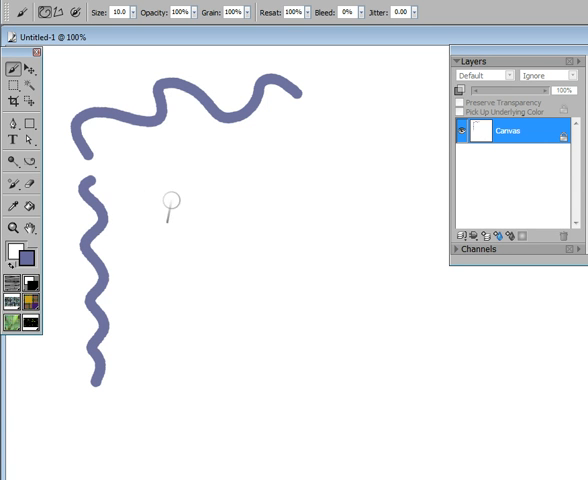
mouse_move(62, 9)
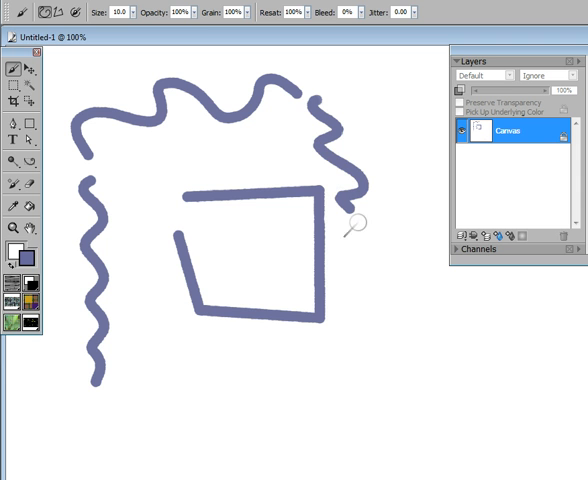
mouse_move(138, 355)
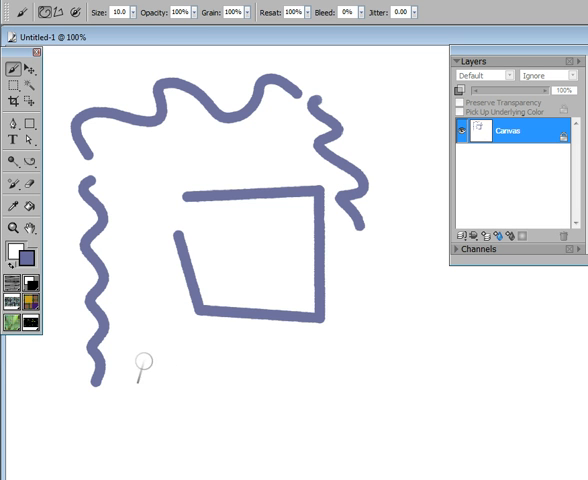